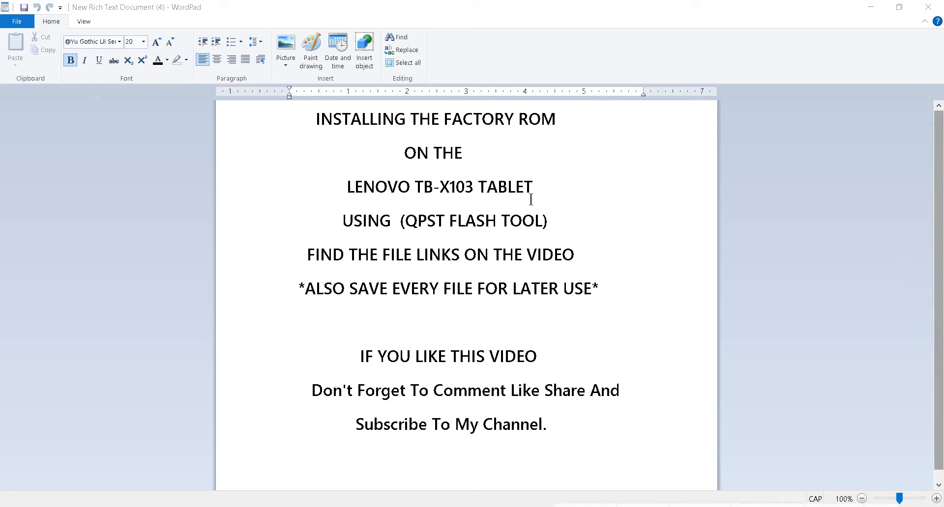
pyautogui.moveTo(414, 193)
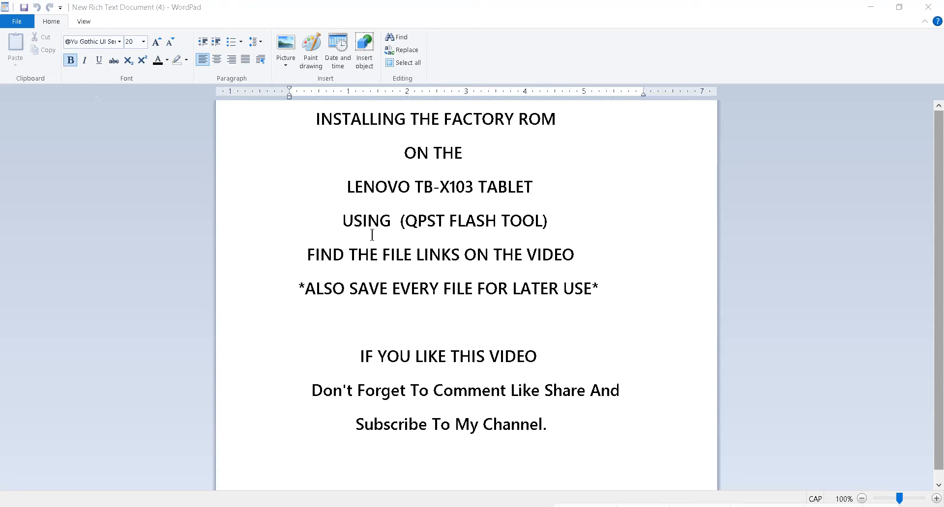
pyautogui.moveTo(481, 111)
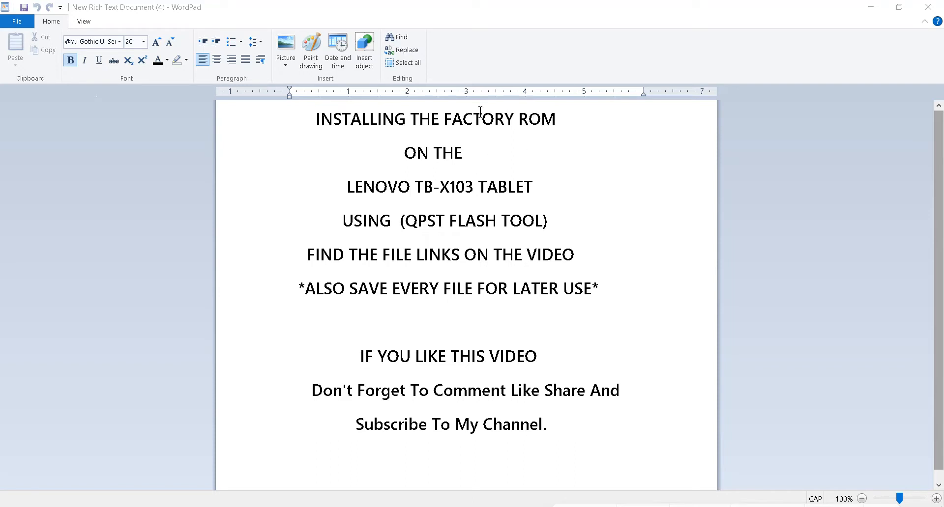
pyautogui.moveTo(591, 256)
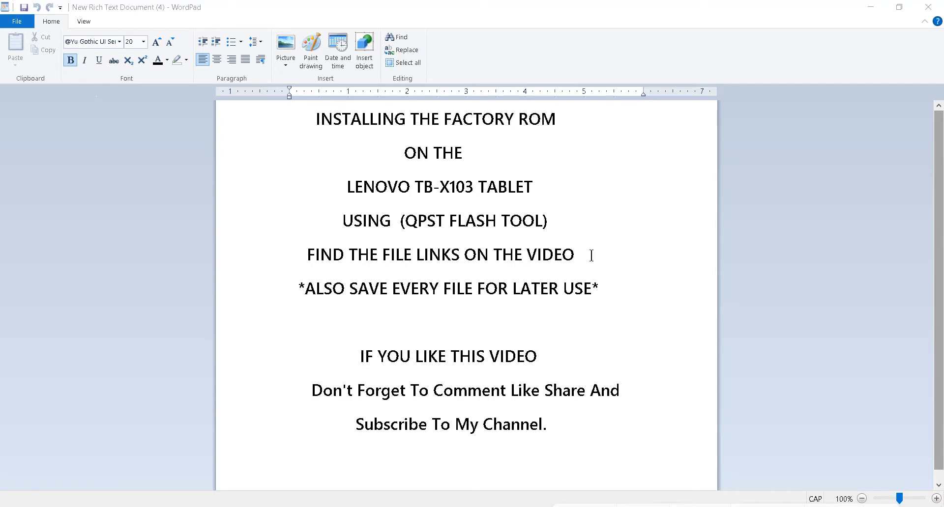
pyautogui.moveTo(411, 224)
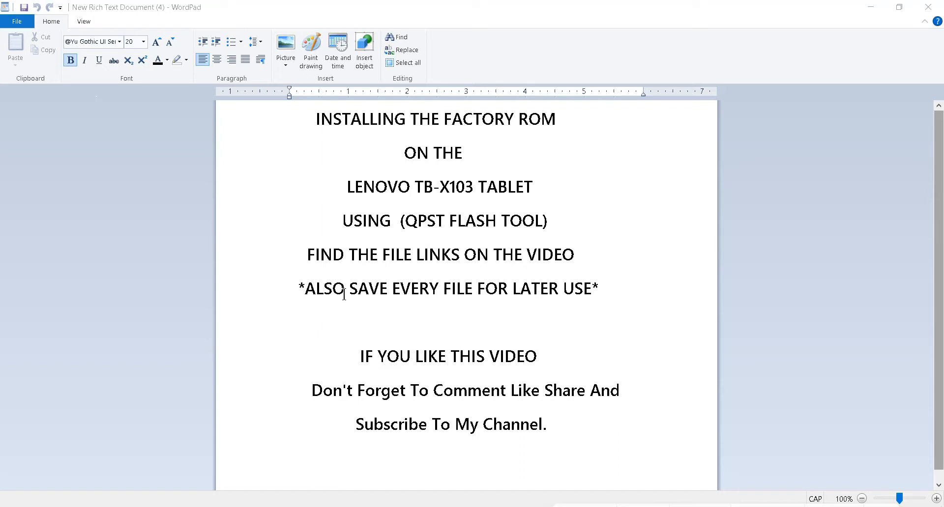
pyautogui.moveTo(460, 280)
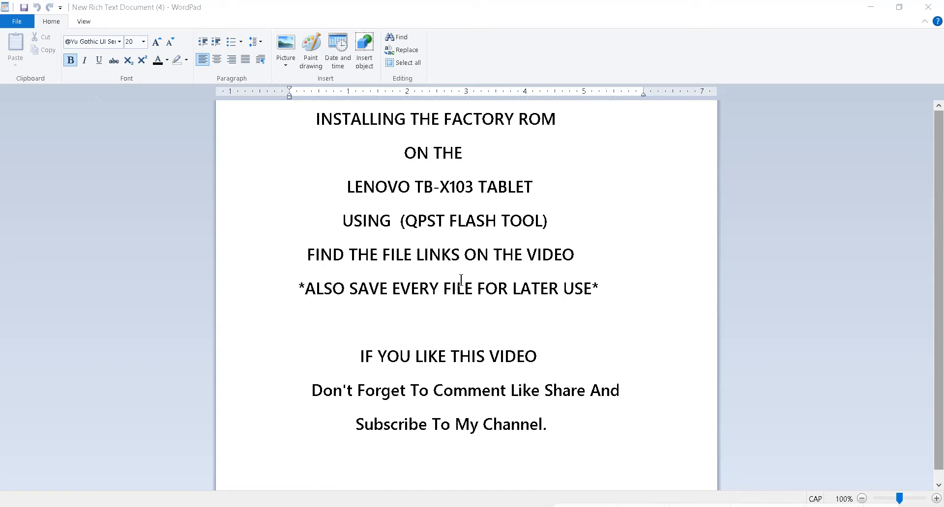
pyautogui.moveTo(932, 9)
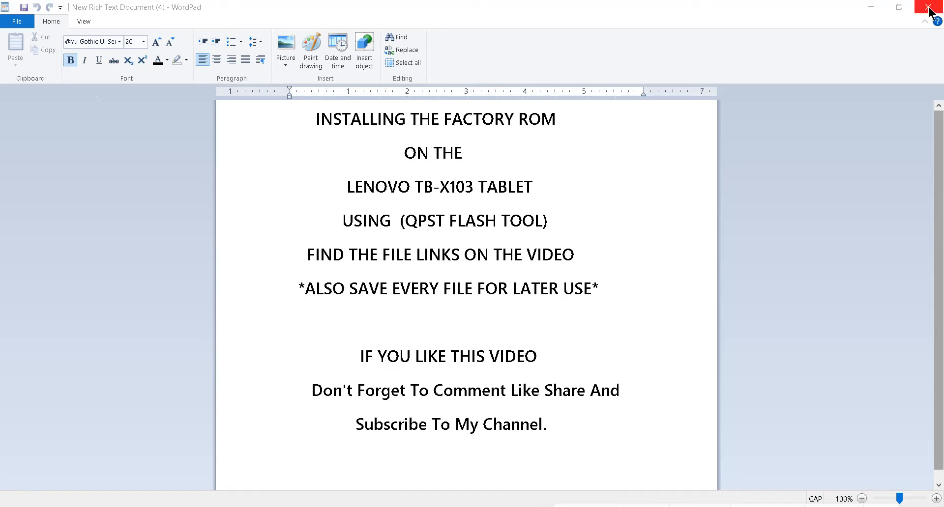
pyautogui.moveTo(932, 11)
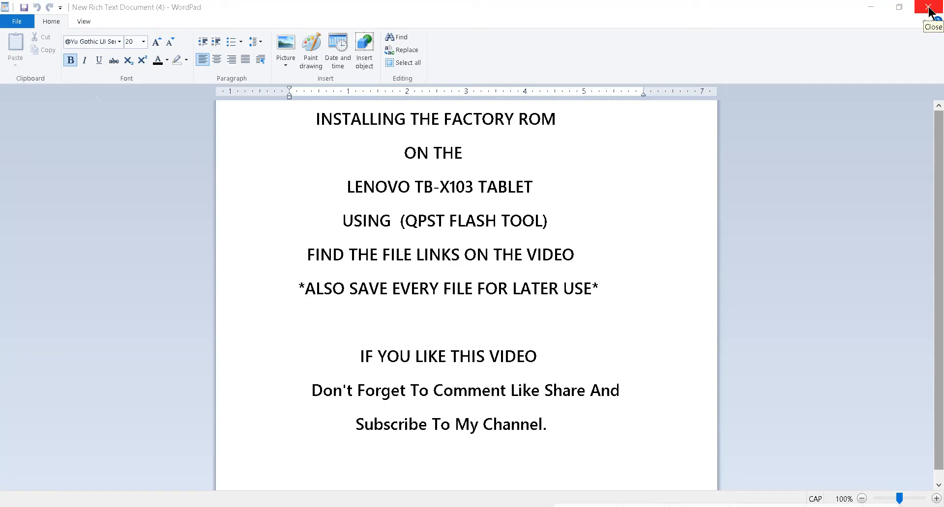
# Close the WordPad notes and launch the QFIL flashing tool from the Start menu
pyautogui.click(935, 7)
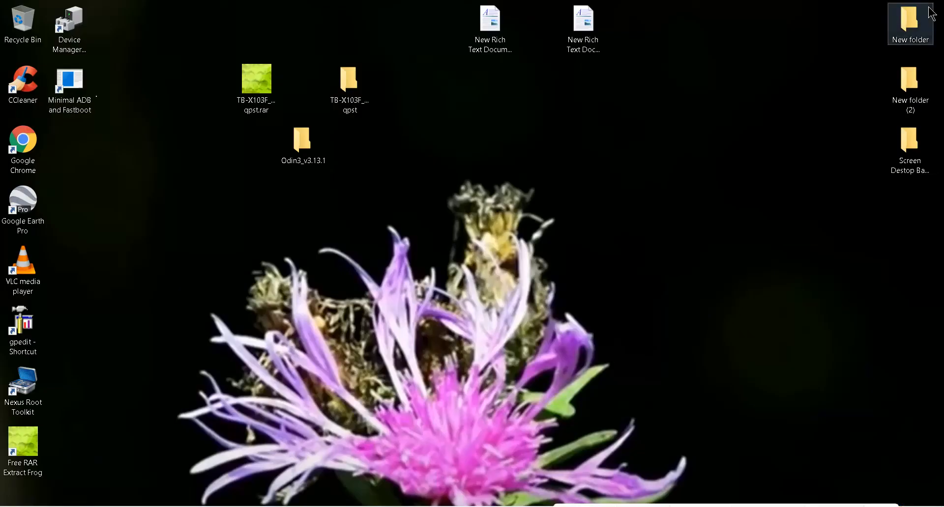
pyautogui.click(348, 89)
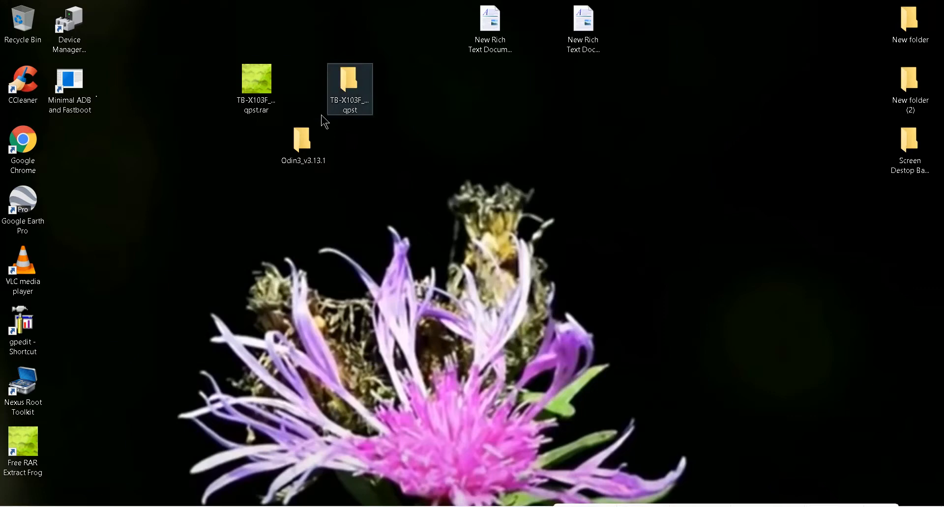
pyautogui.click(322, 120)
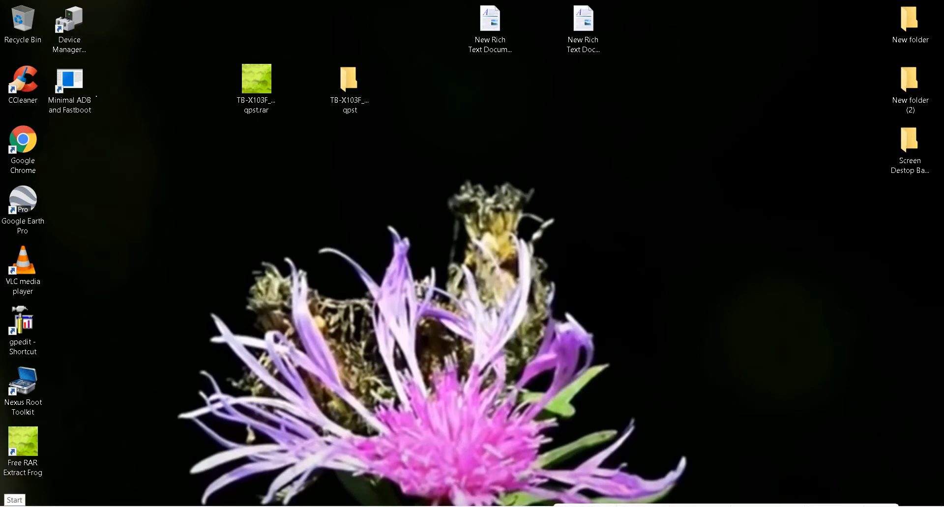
pyautogui.click(13, 499)
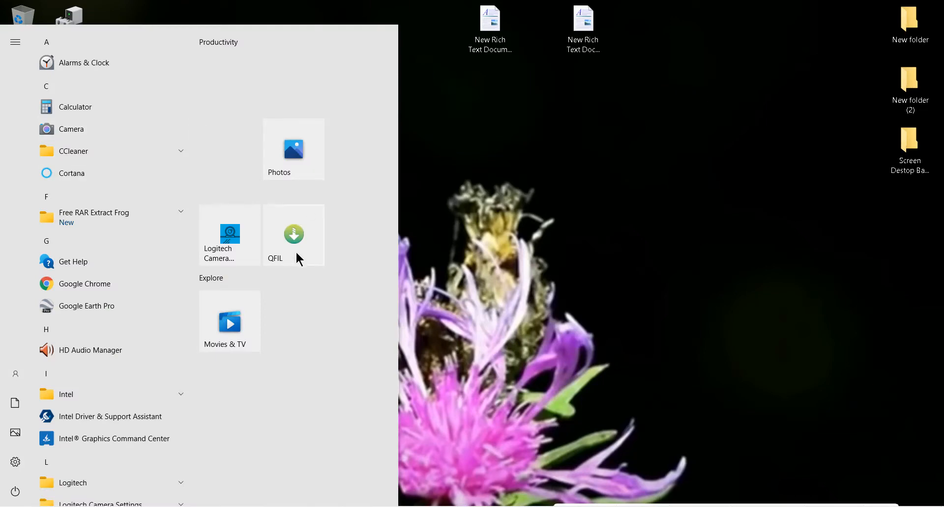
pyautogui.moveTo(299, 241)
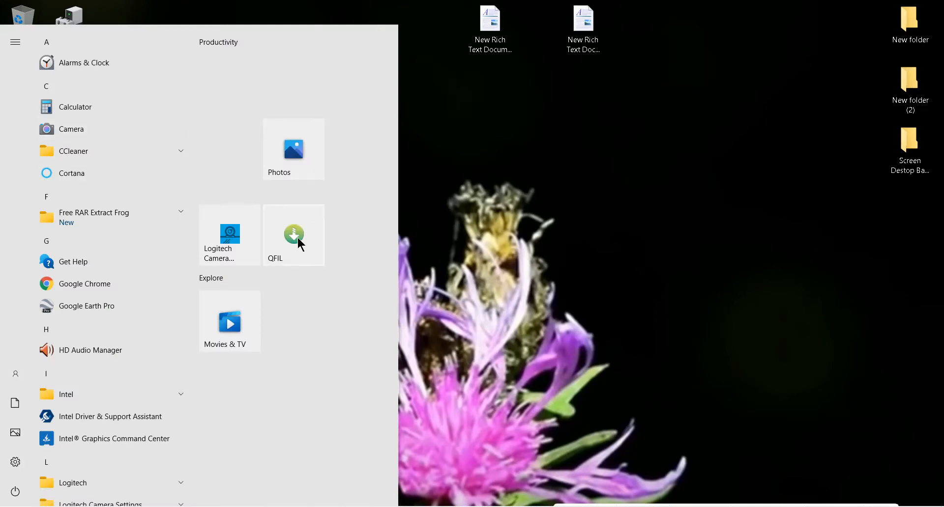
pyautogui.click(293, 234)
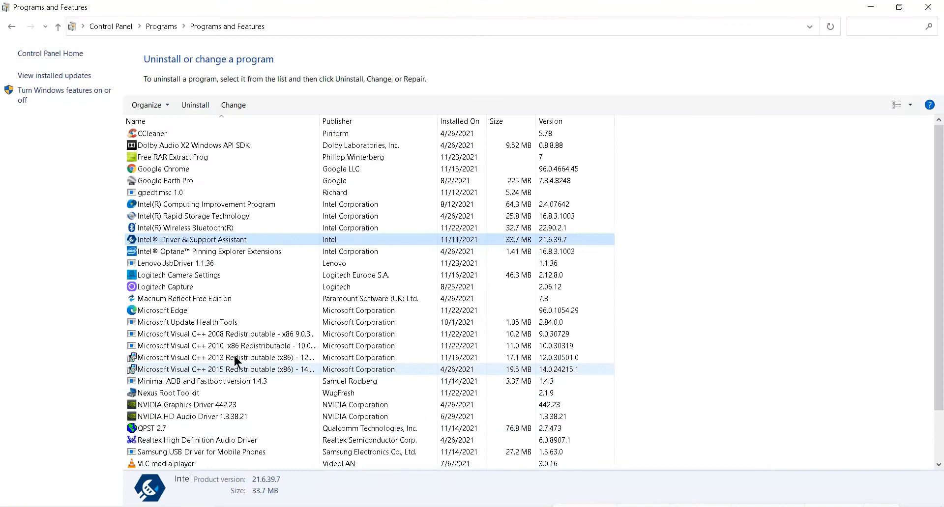
pyautogui.click(150, 428)
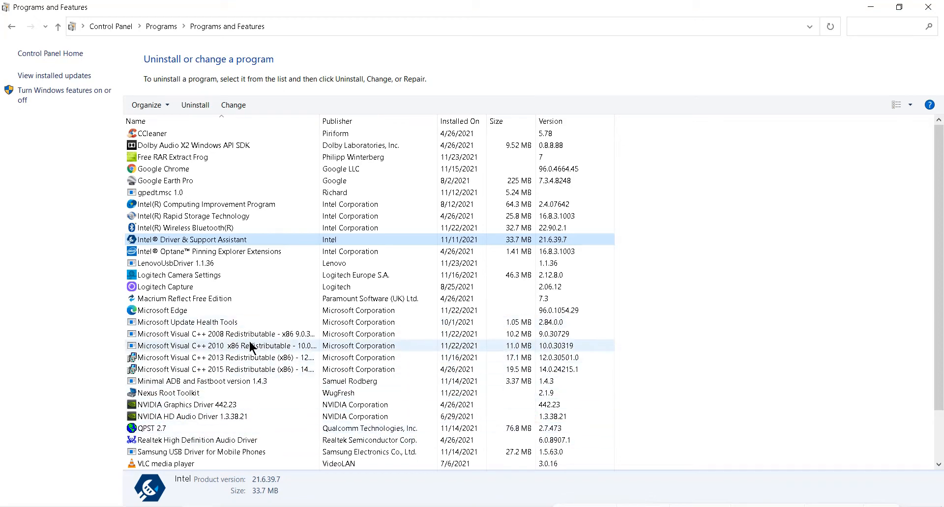
pyautogui.moveTo(265, 356)
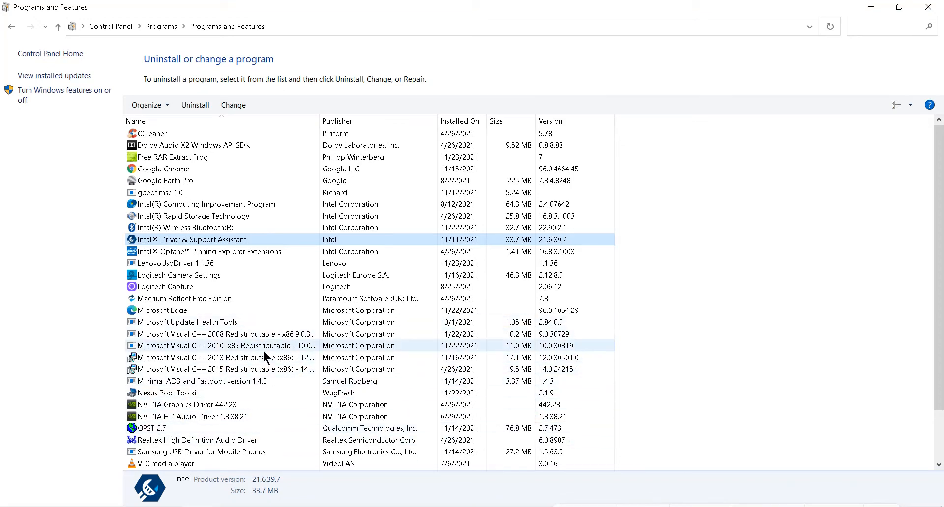
pyautogui.moveTo(252, 352)
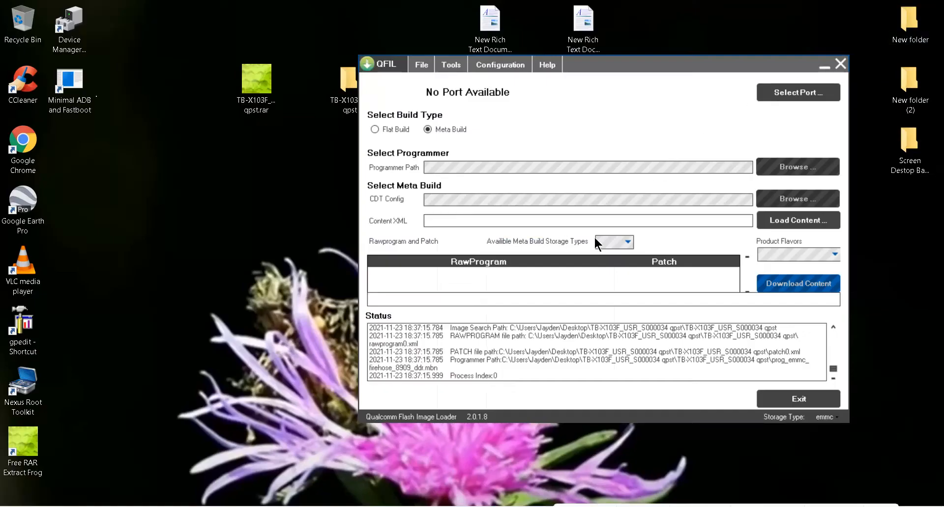
pyautogui.moveTo(655, 187)
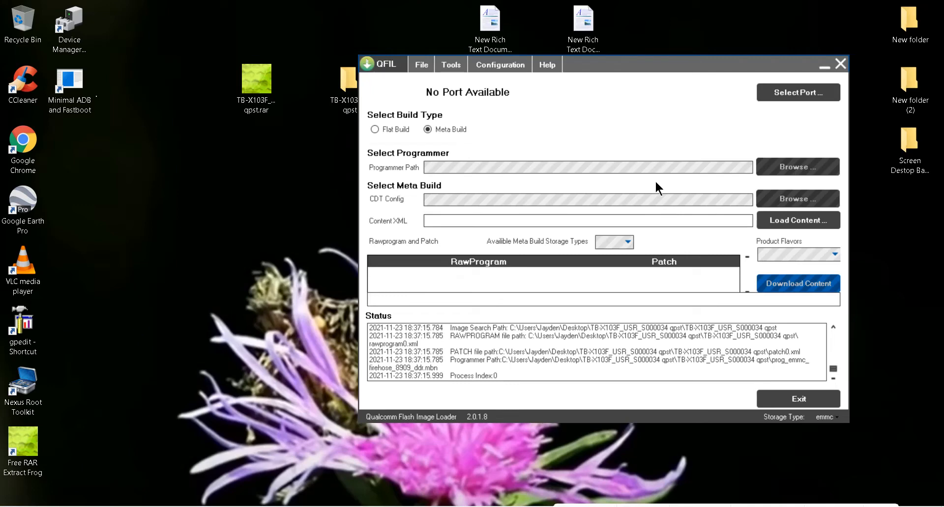
pyautogui.moveTo(190, 39)
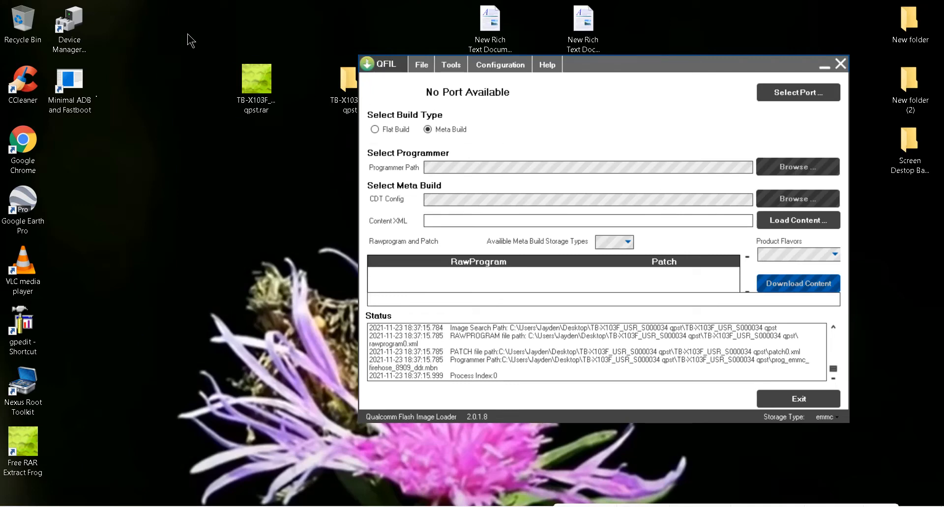
pyautogui.moveTo(463, 181)
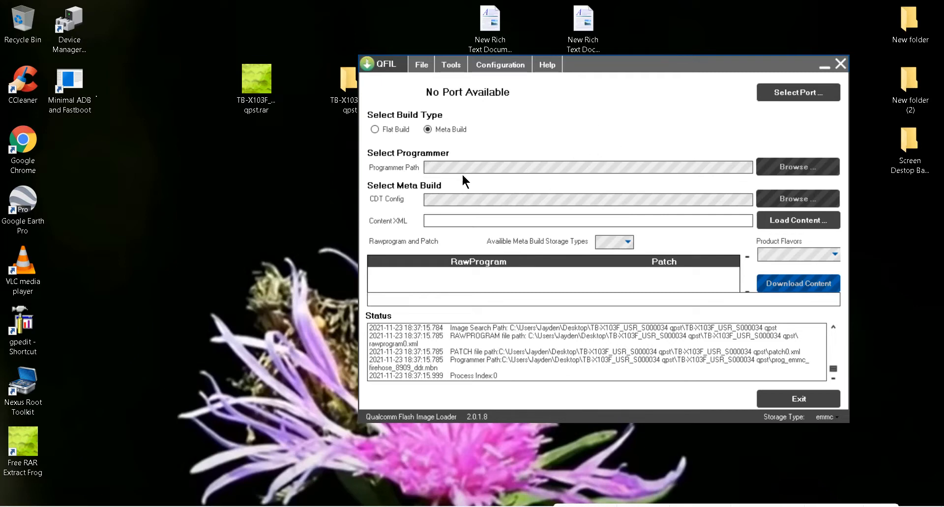
pyautogui.moveTo(381, 157)
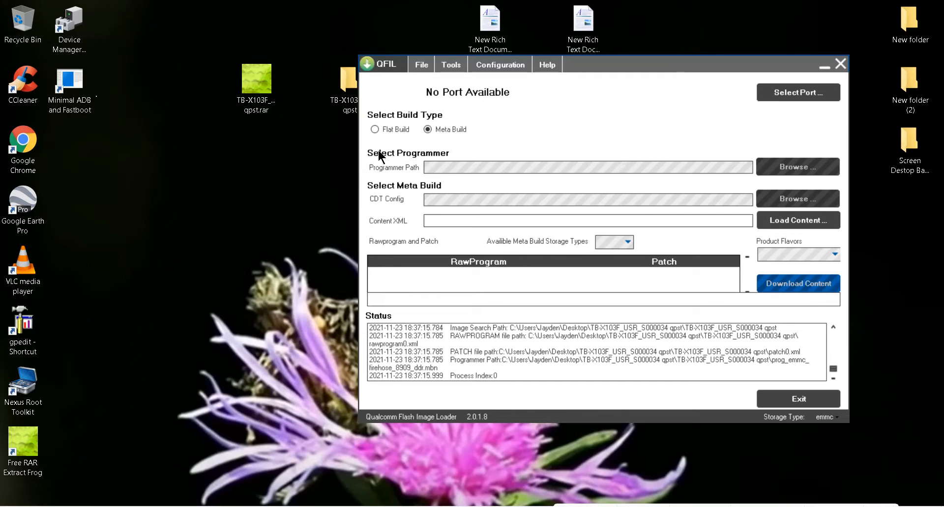
# Select Flat Build as the build type
pyautogui.click(374, 129)
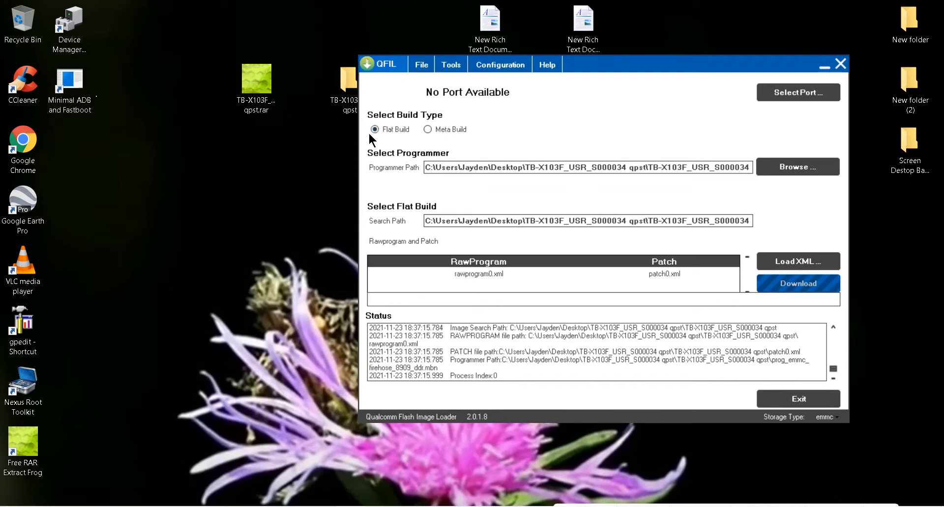
pyautogui.moveTo(797, 167)
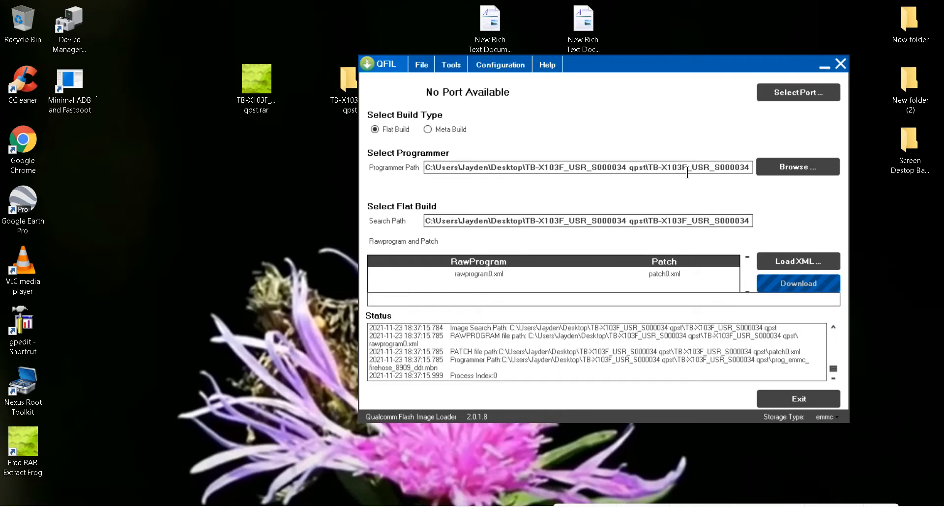
# Choose prog_emmc_firehose_8909_ddr.mbn from the desktop qpst folder as the programmer
pyautogui.click(796, 168)
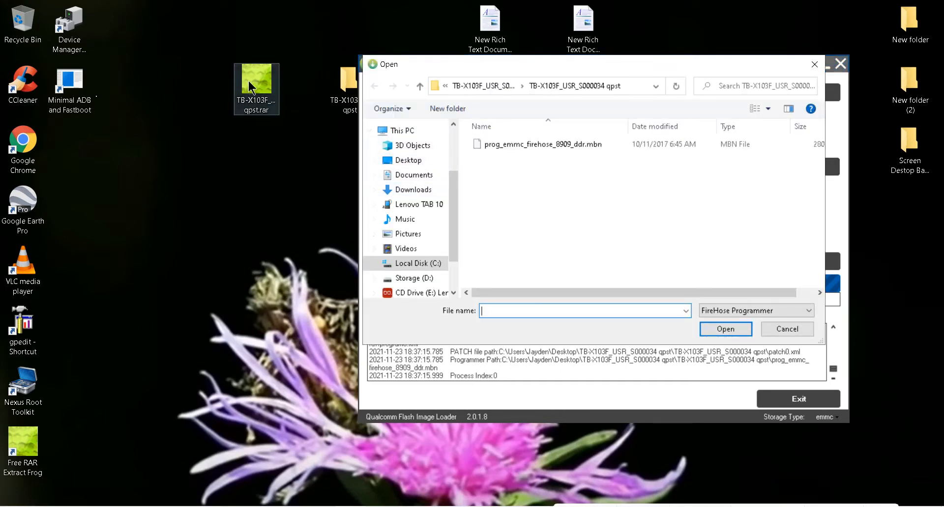
pyautogui.click(409, 161)
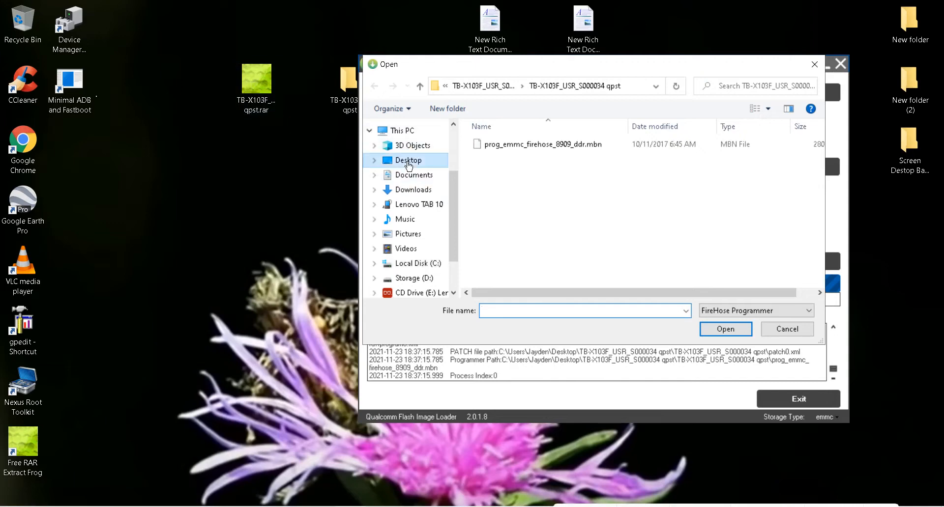
pyautogui.click(409, 161)
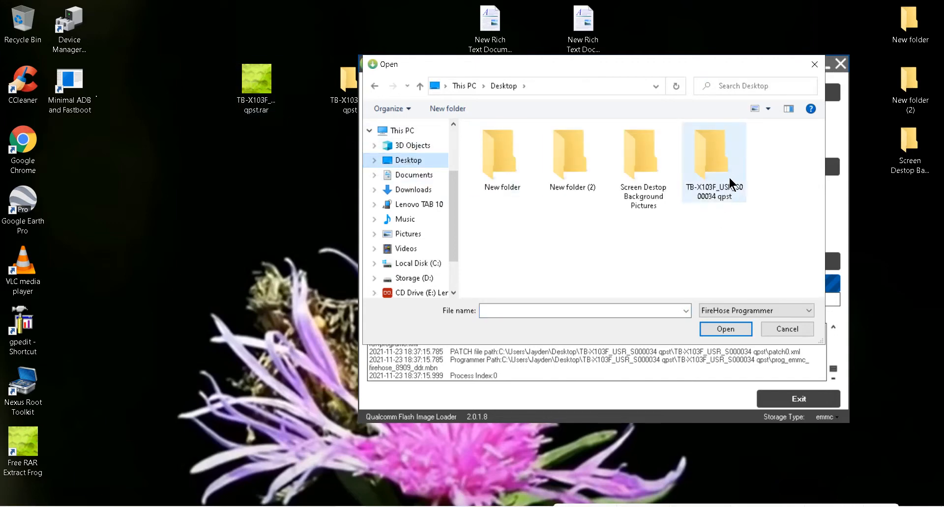
pyautogui.doubleClick(714, 156)
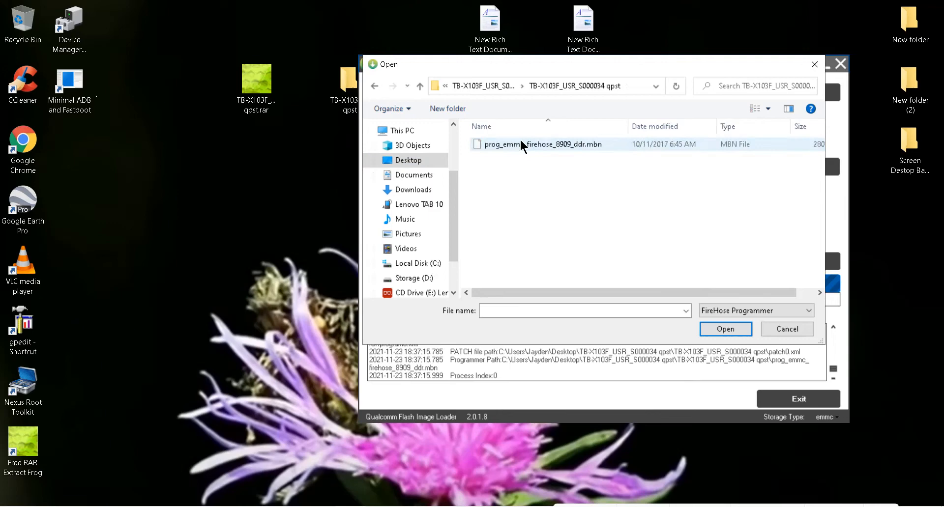
pyautogui.click(725, 328)
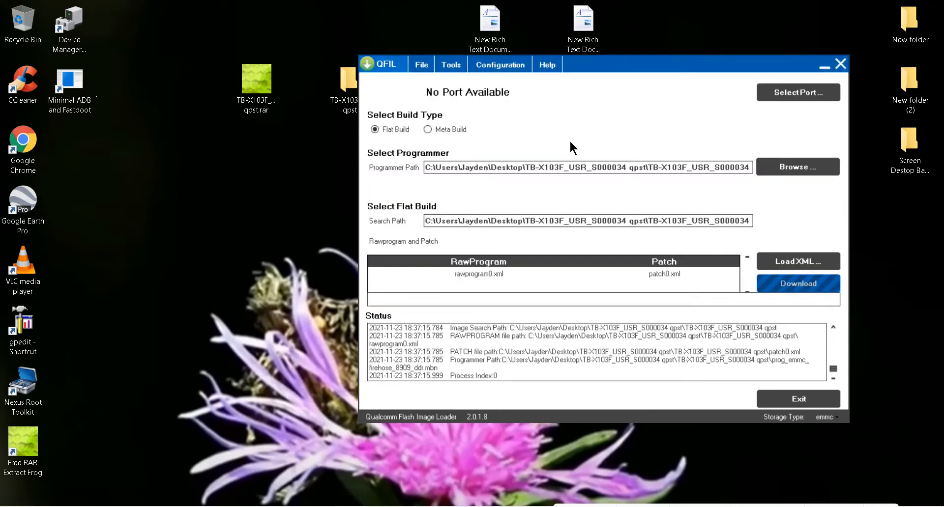
pyautogui.moveTo(797, 262)
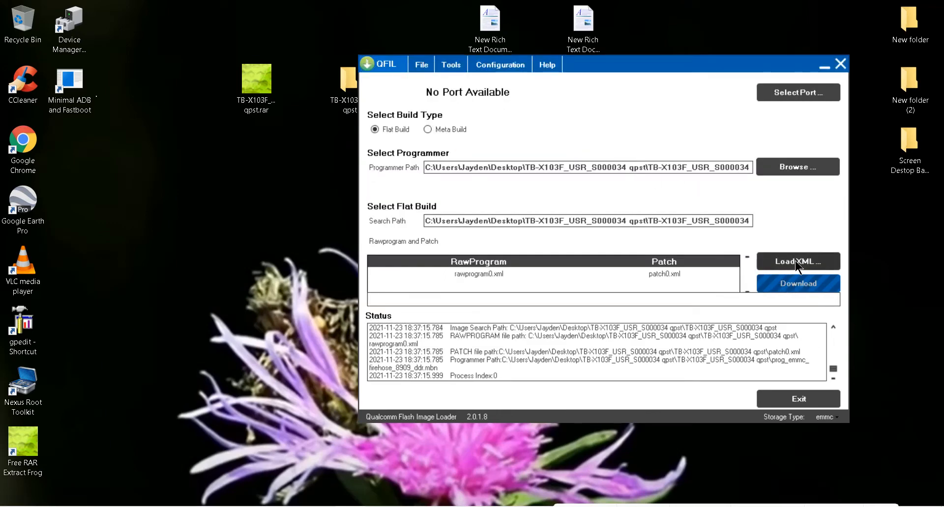
pyautogui.moveTo(487, 278)
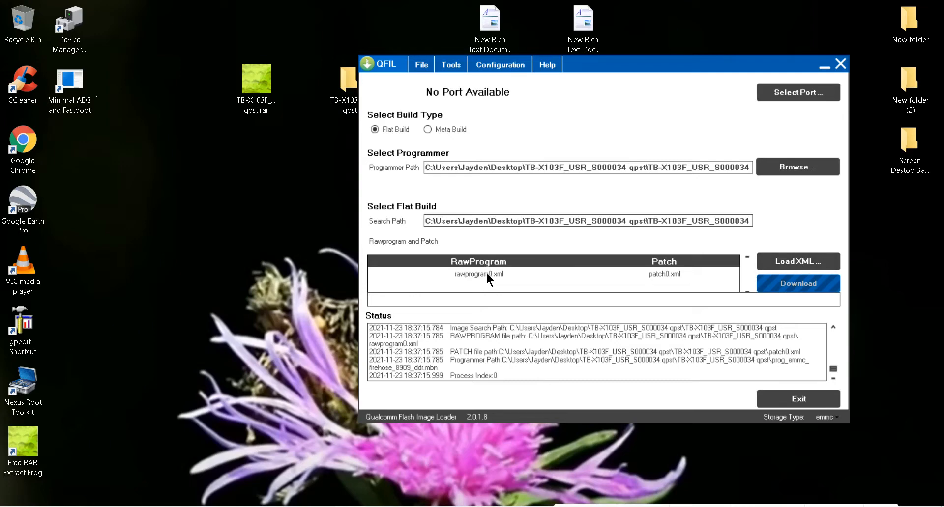
# Load rawprogram0.xml as the rawprogram XML
pyautogui.click(797, 262)
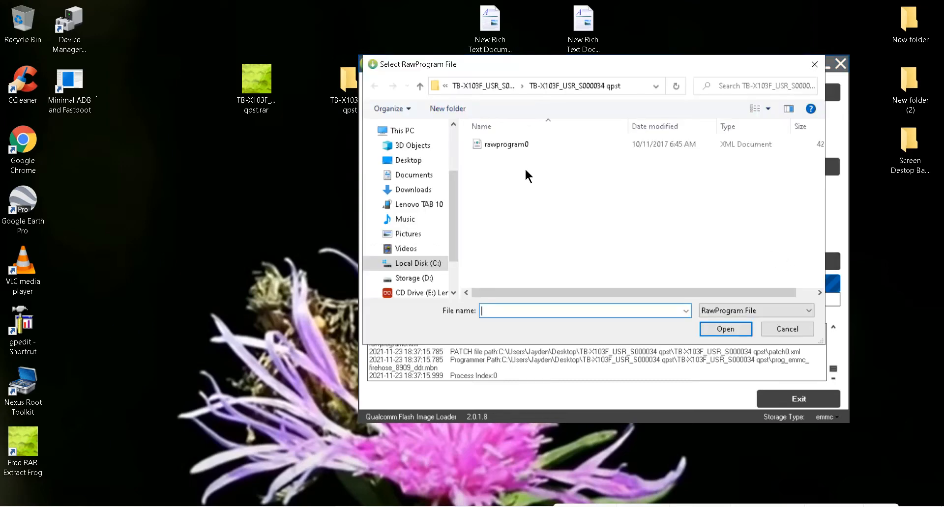
pyautogui.click(725, 328)
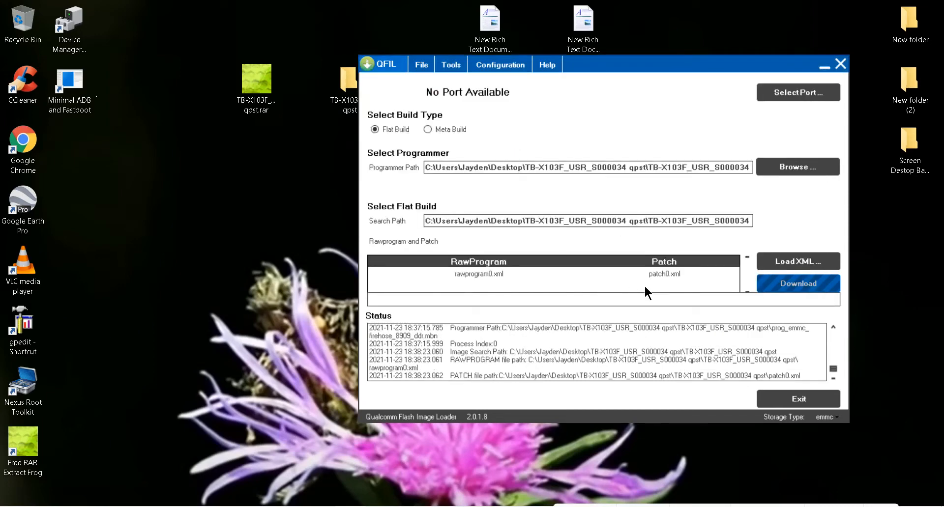
pyautogui.moveTo(650, 291)
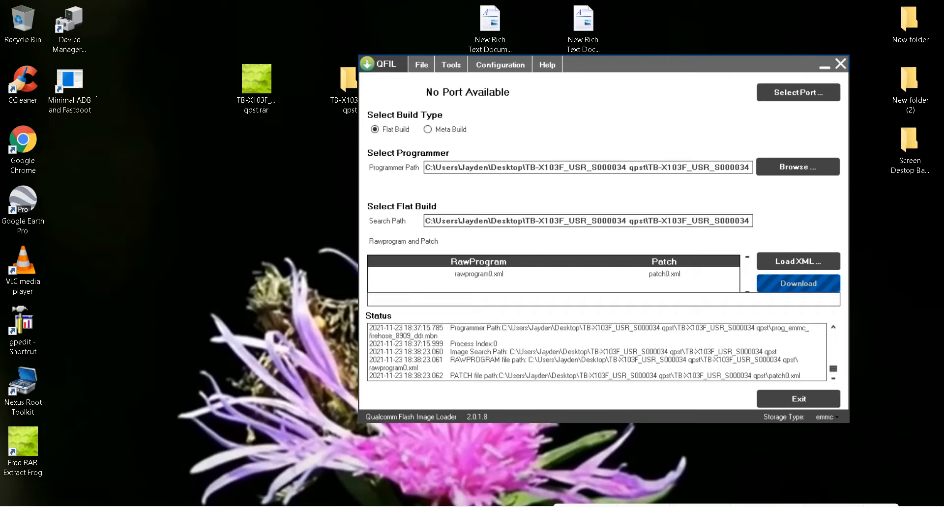
pyautogui.moveTo(547, 107)
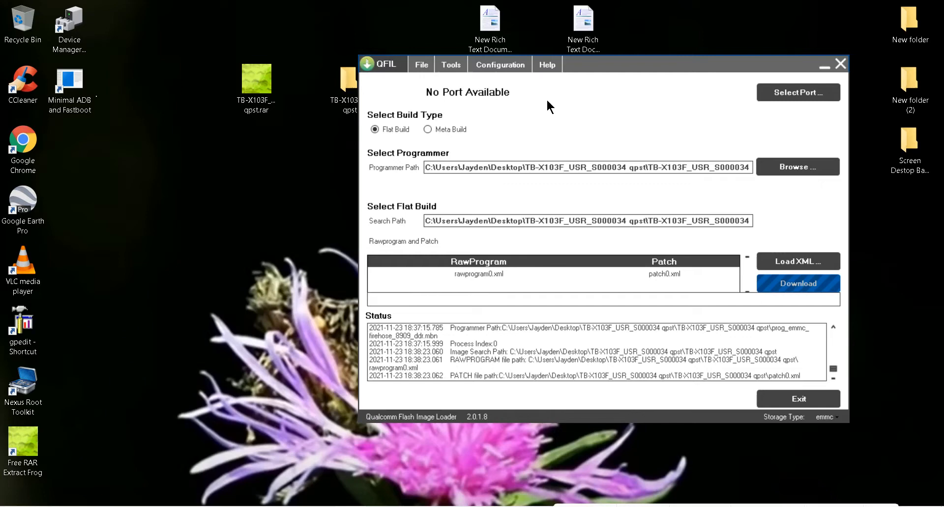
pyautogui.moveTo(588, 96)
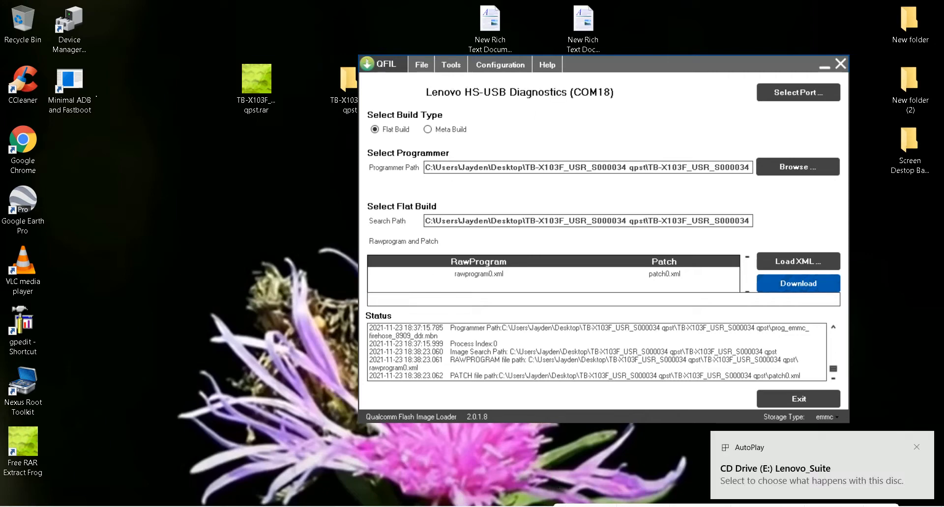
pyautogui.moveTo(578, 198)
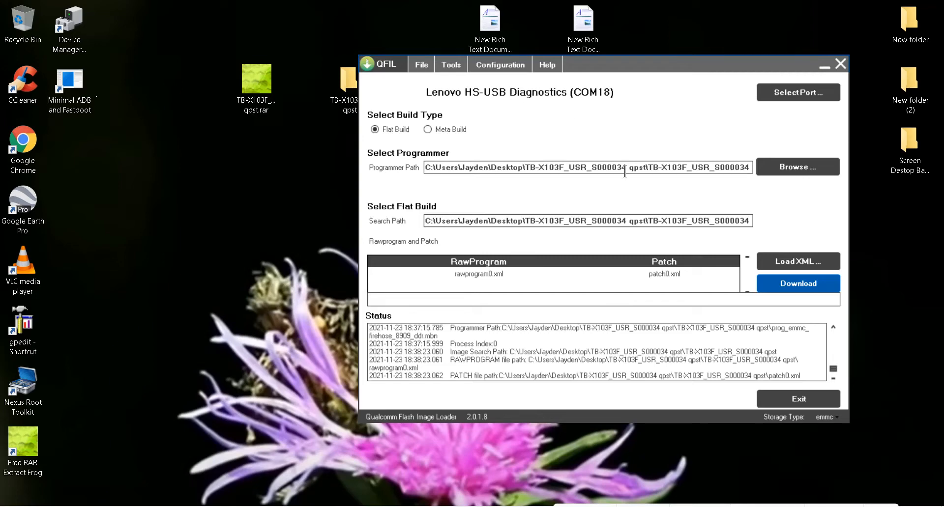
pyautogui.moveTo(512, 125)
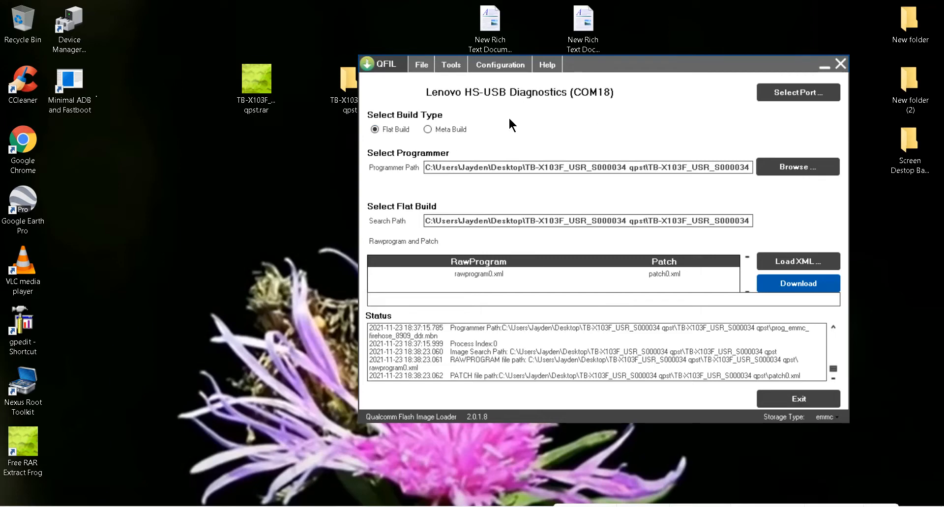
pyautogui.moveTo(596, 103)
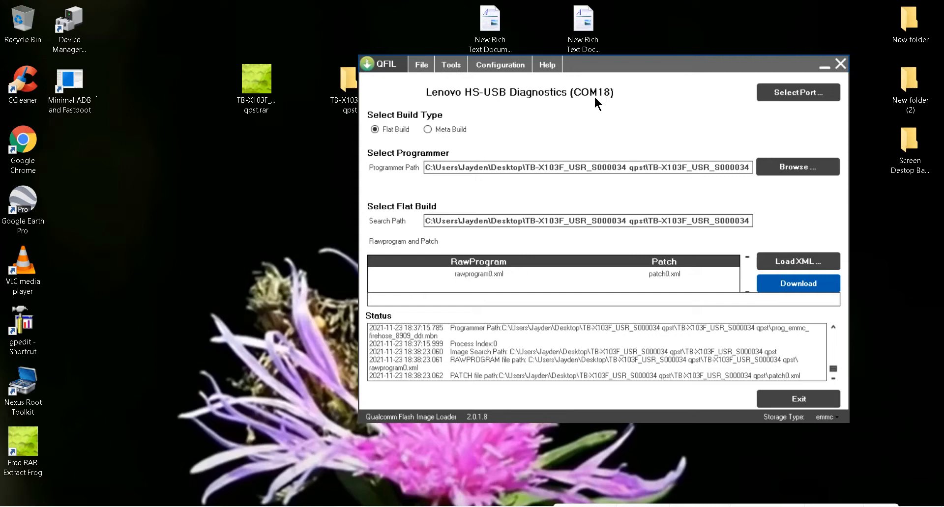
pyautogui.moveTo(589, 259)
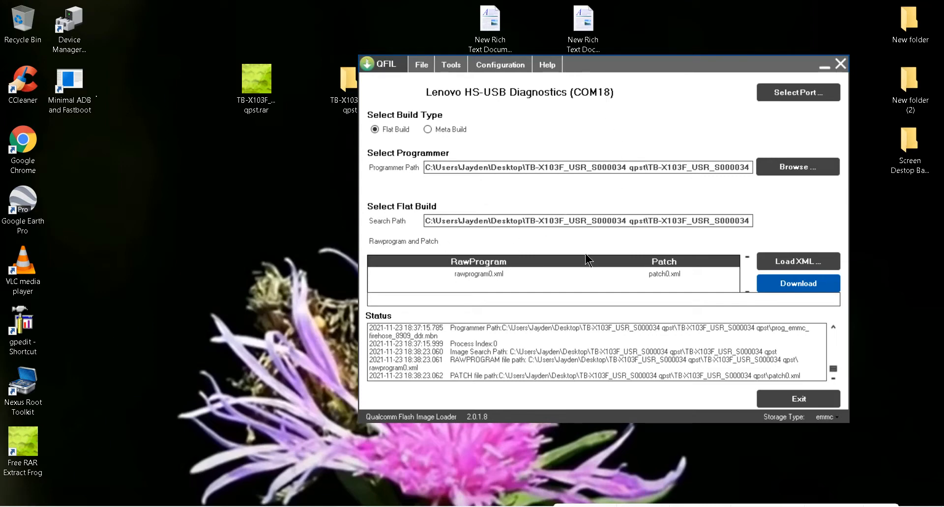
pyautogui.moveTo(637, 259)
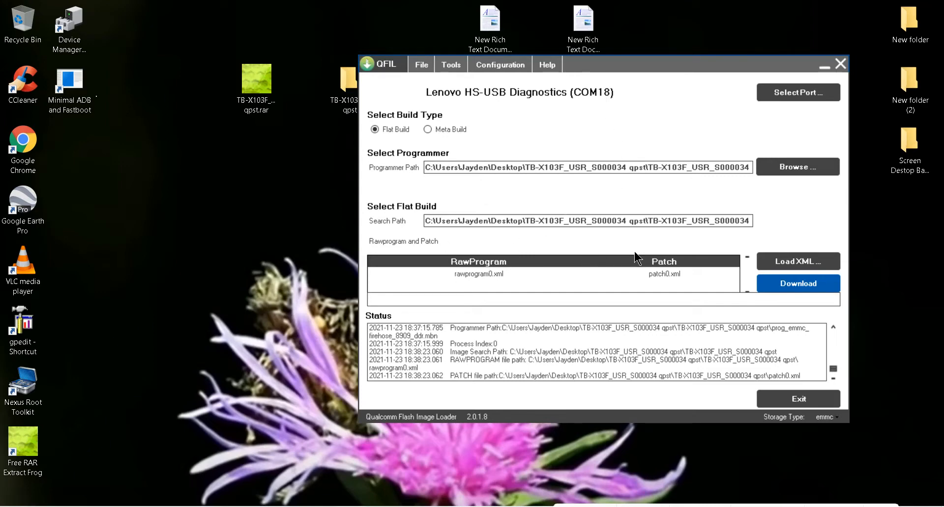
pyautogui.moveTo(797, 283)
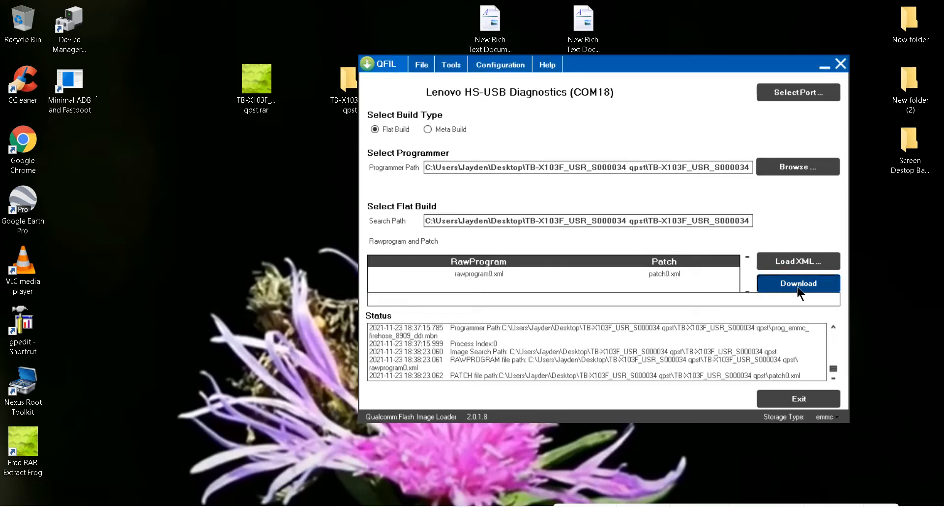
# Start downloading the loaded firmware onto the connected tablet
pyautogui.click(797, 283)
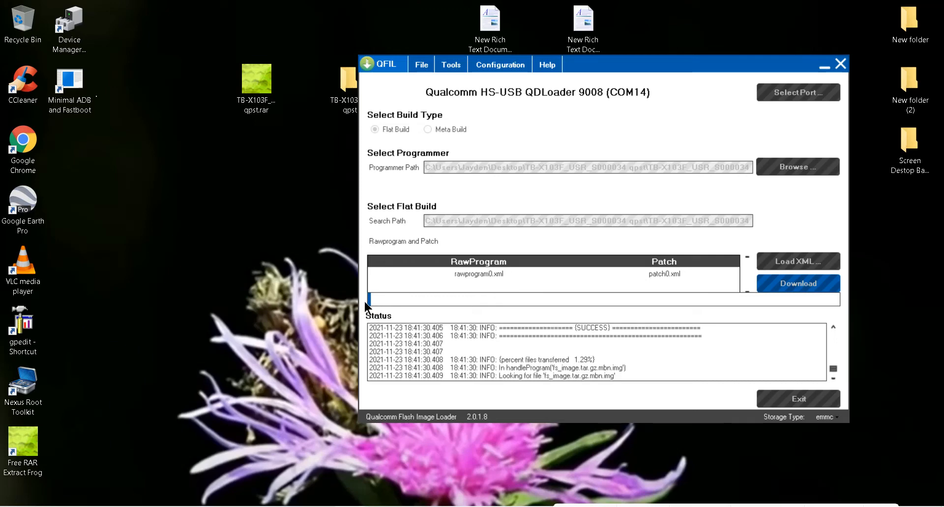
pyautogui.moveTo(370, 306)
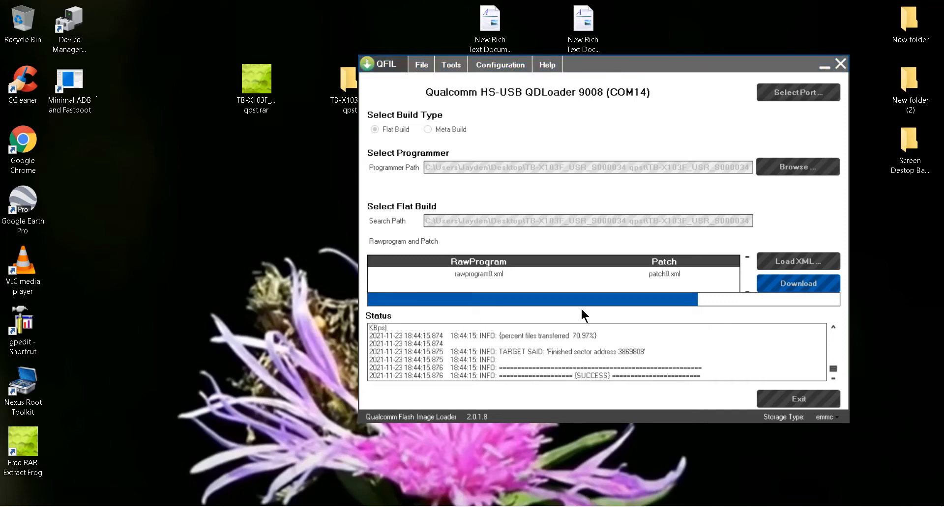
pyautogui.moveTo(563, 315)
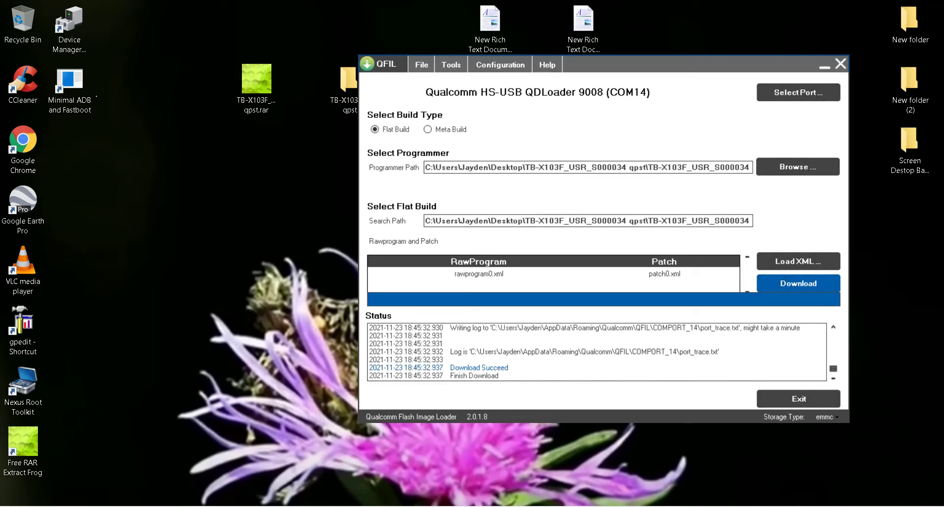
pyautogui.moveTo(508, 374)
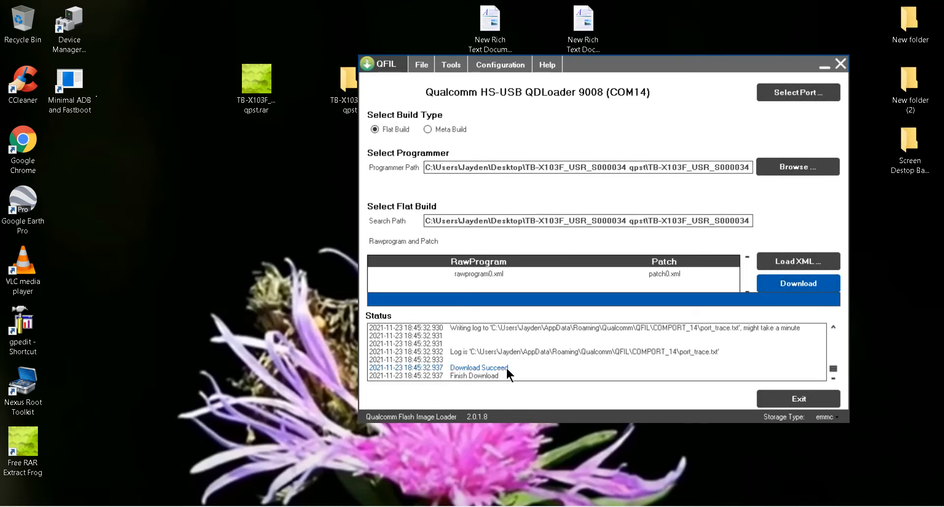
pyautogui.moveTo(478, 385)
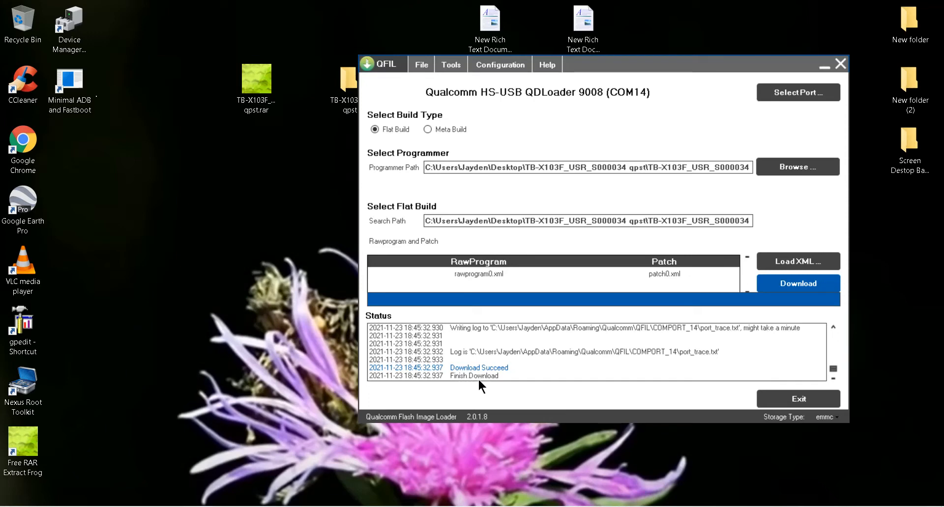
pyautogui.moveTo(790, 434)
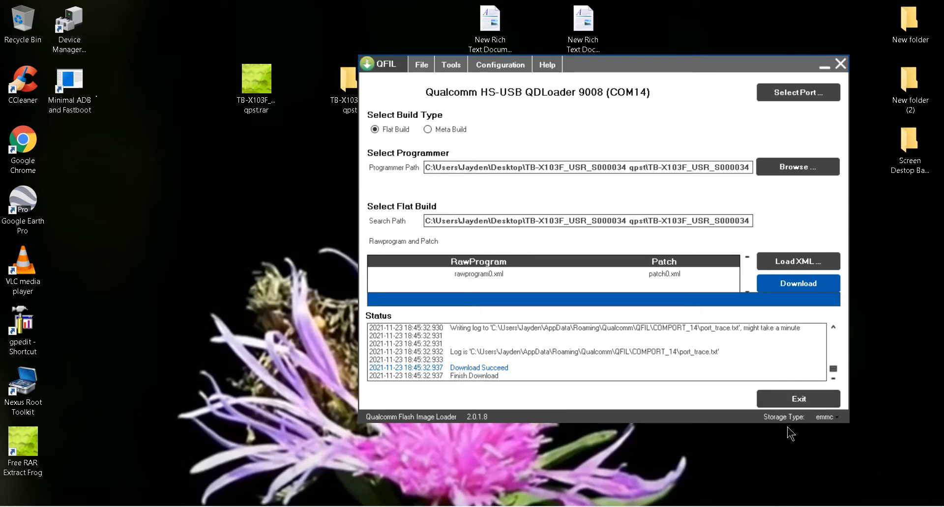
pyautogui.moveTo(694, 383)
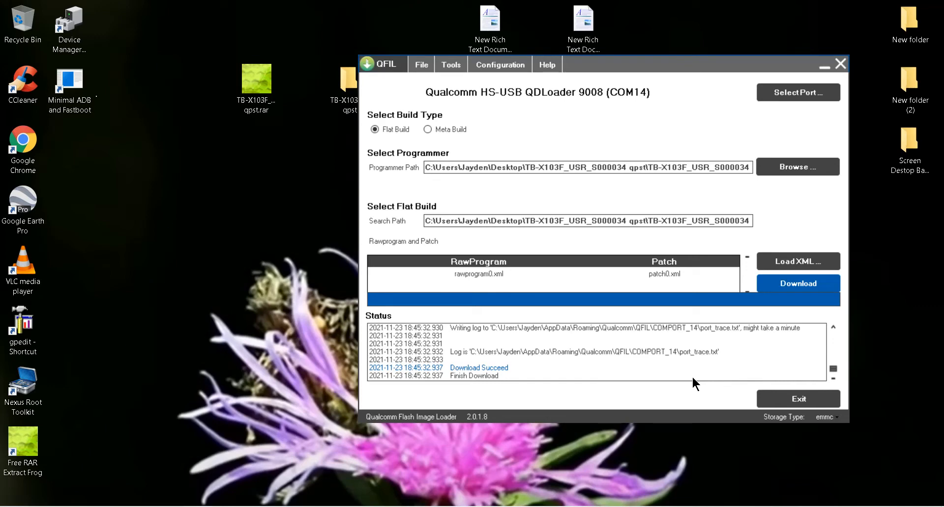
pyautogui.moveTo(689, 410)
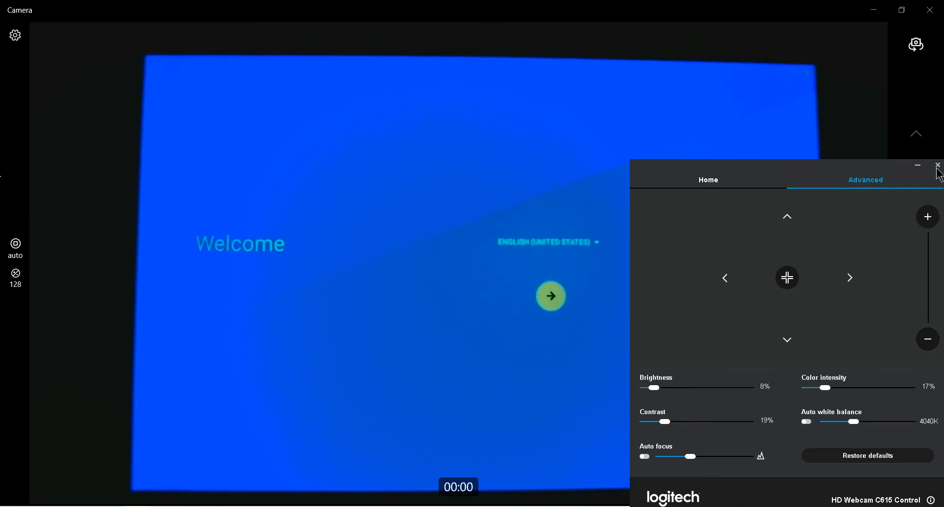
pyautogui.moveTo(937, 167)
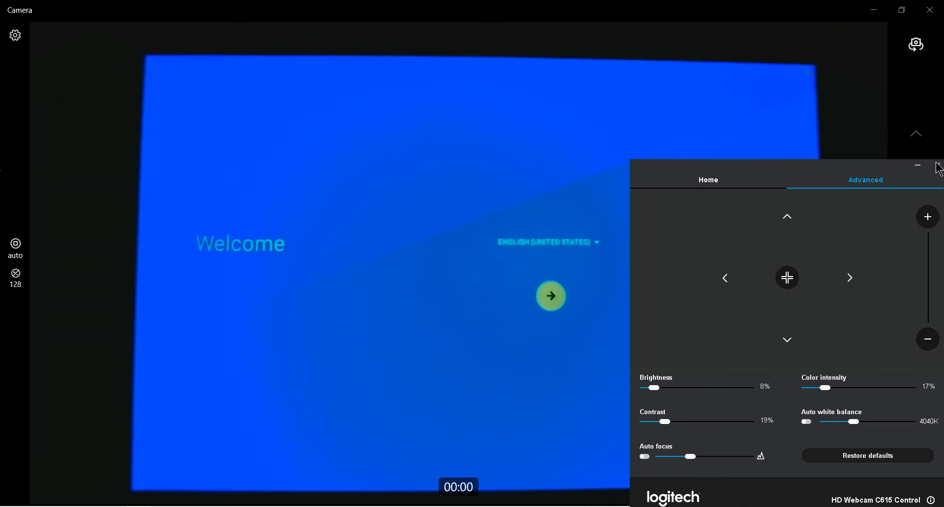
# Close the Logitech webcam adjustment panel to show the tablet's Welcome screen
pyautogui.click(917, 166)
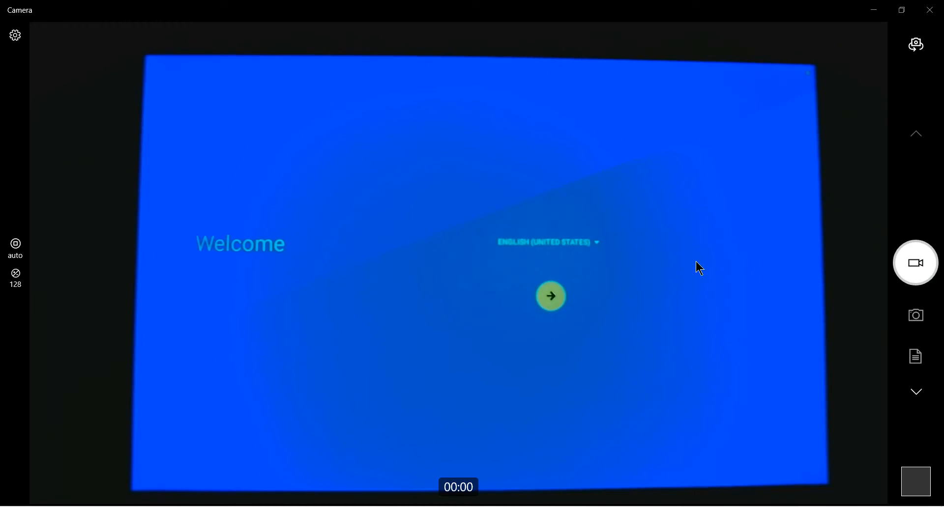
pyautogui.moveTo(601, 316)
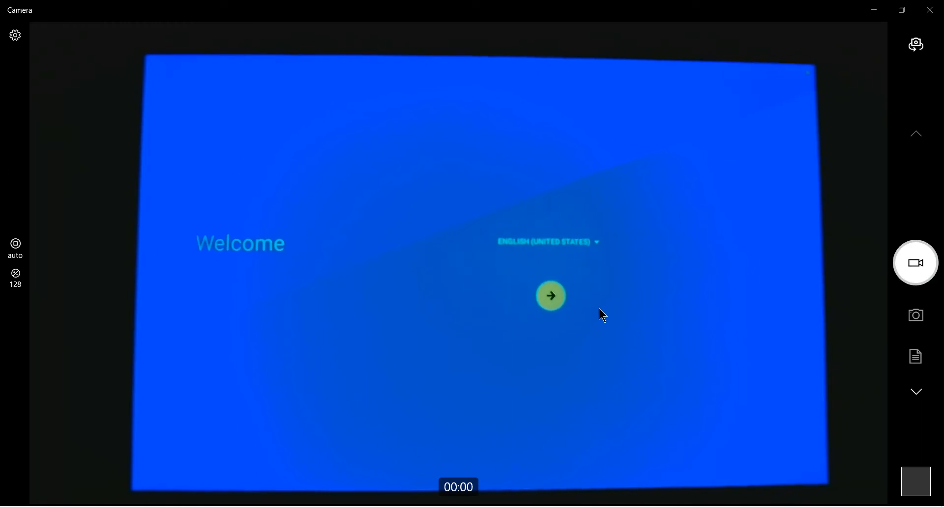
pyautogui.moveTo(611, 373)
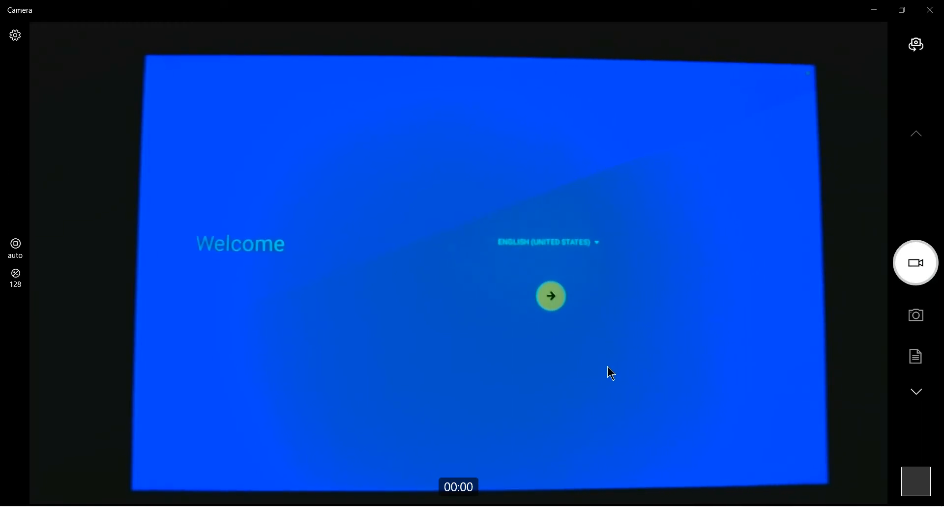
pyautogui.moveTo(460, 311)
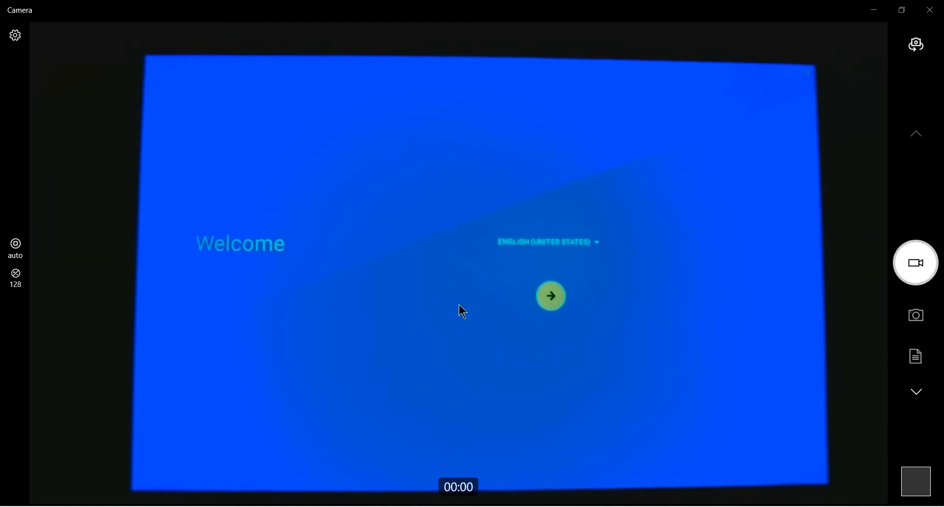
pyautogui.moveTo(459, 294)
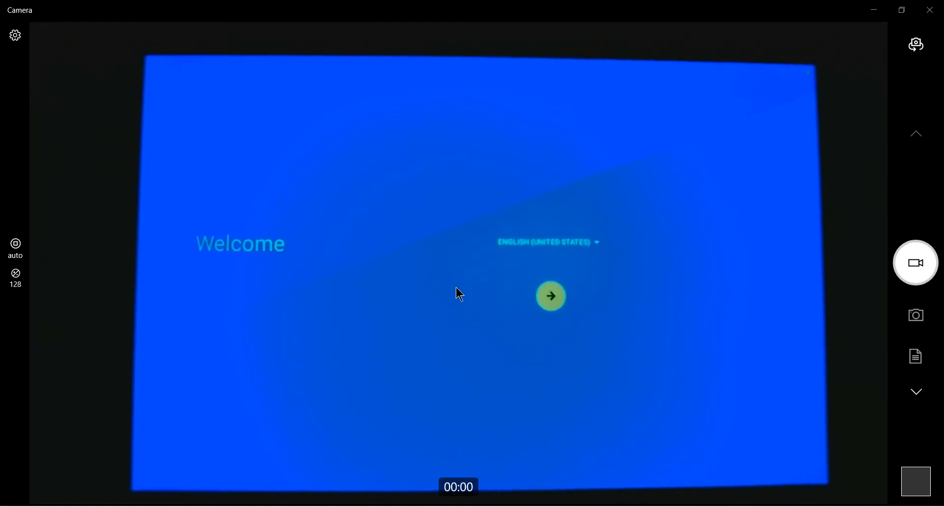
pyautogui.moveTo(316, 232)
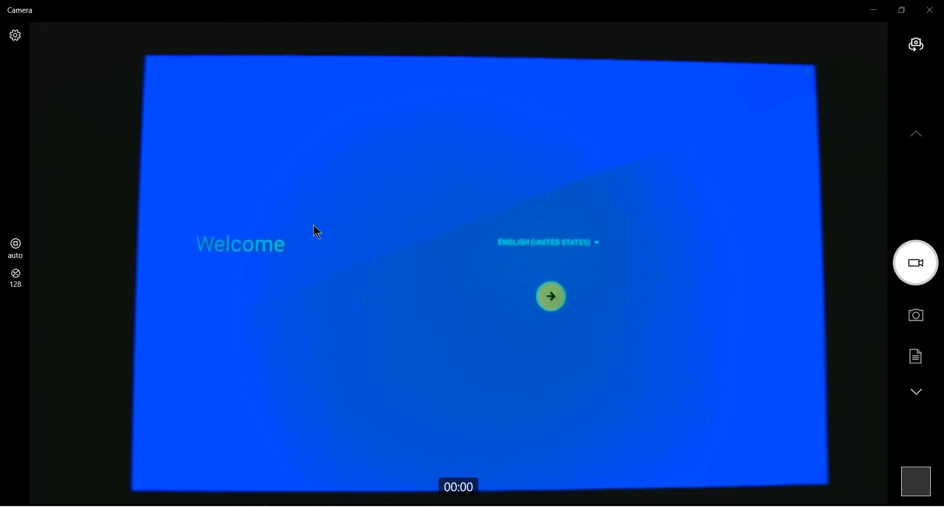
pyautogui.moveTo(481, 299)
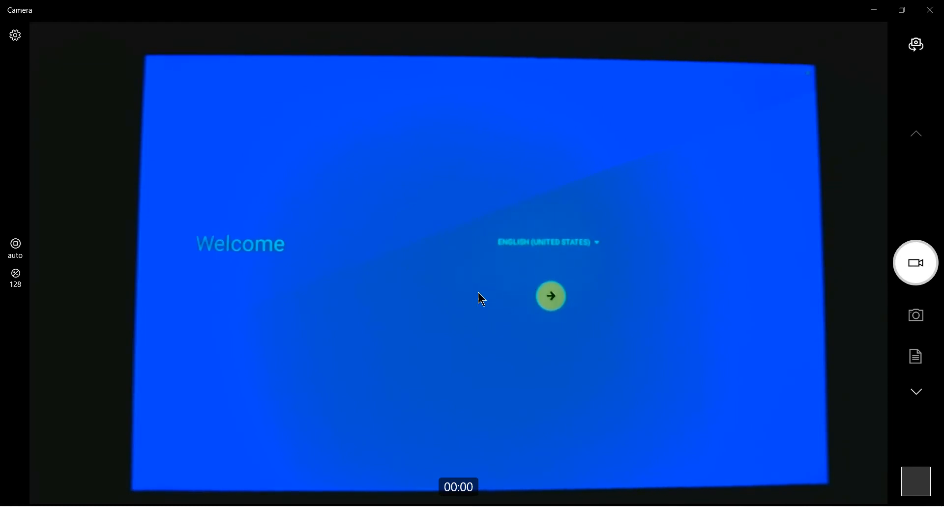
pyautogui.moveTo(412, 296)
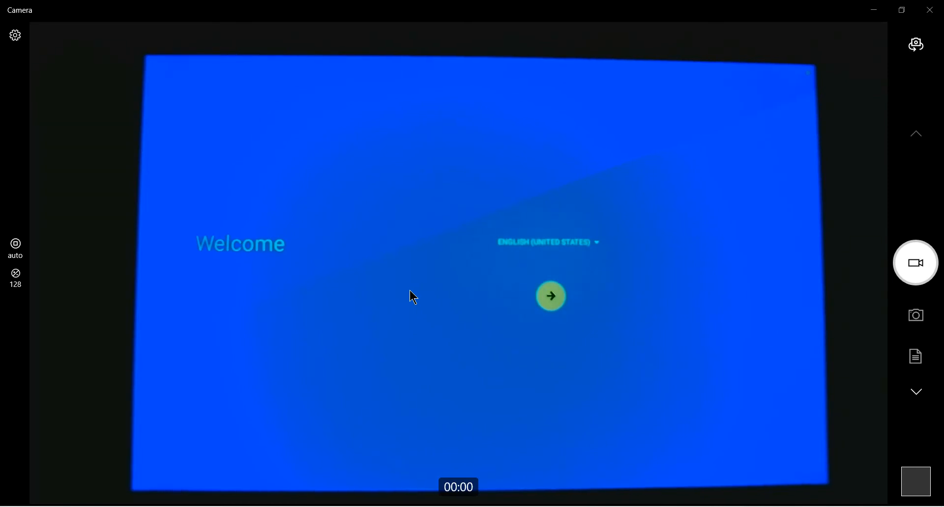
pyautogui.moveTo(476, 303)
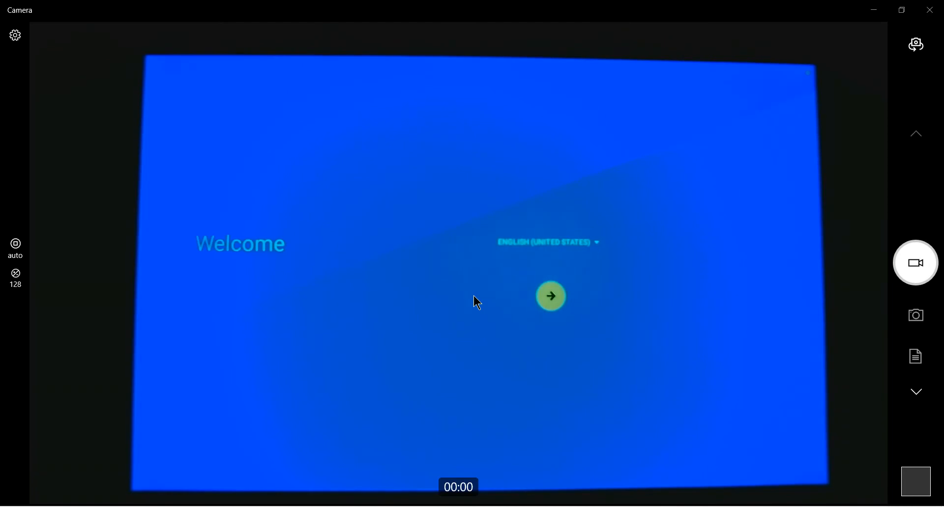
pyautogui.moveTo(475, 321)
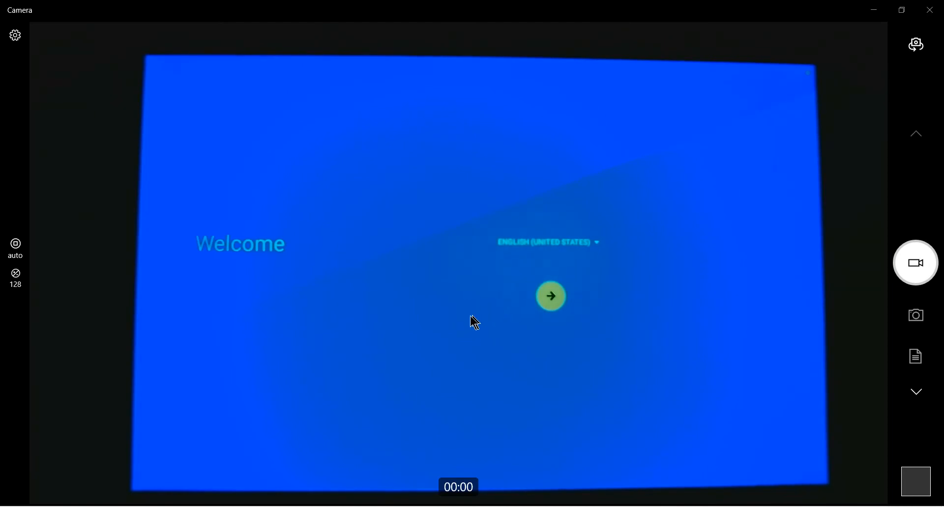
pyautogui.moveTo(419, 329)
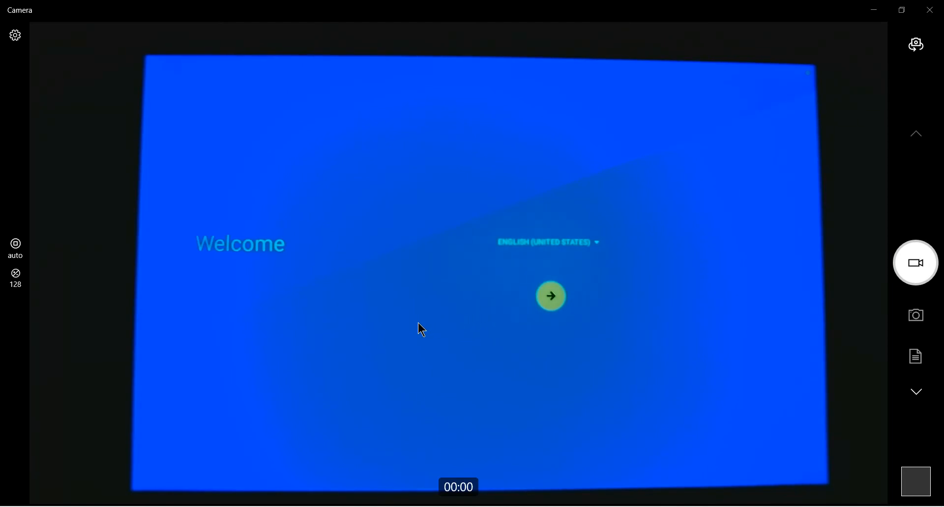
pyautogui.moveTo(426, 323)
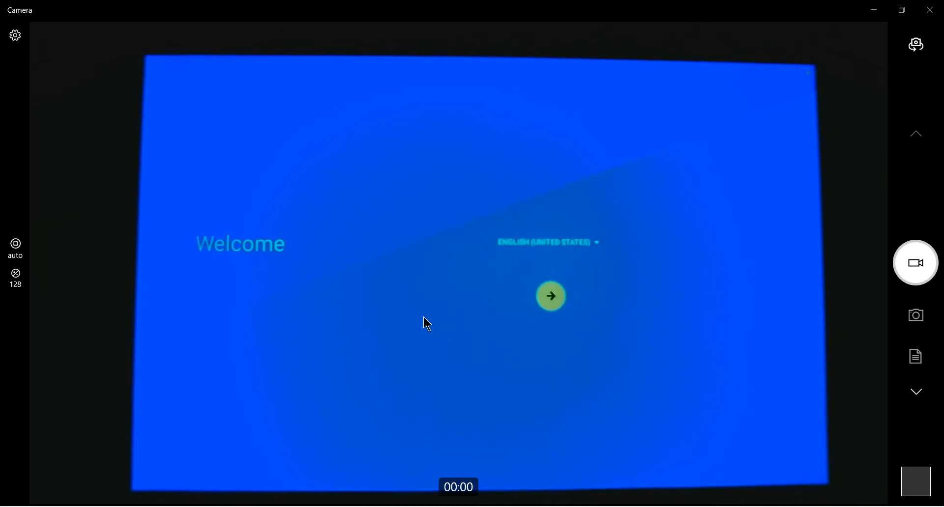